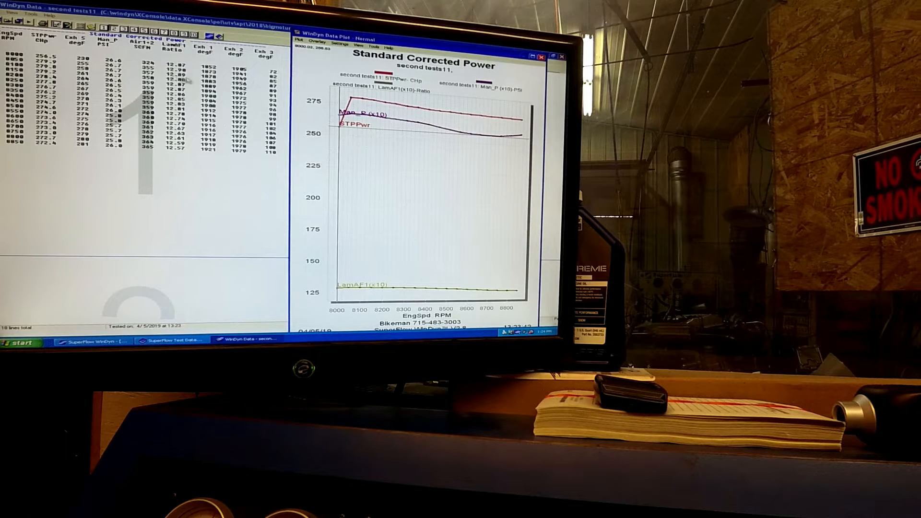
pyautogui.moveTo(163, 149)
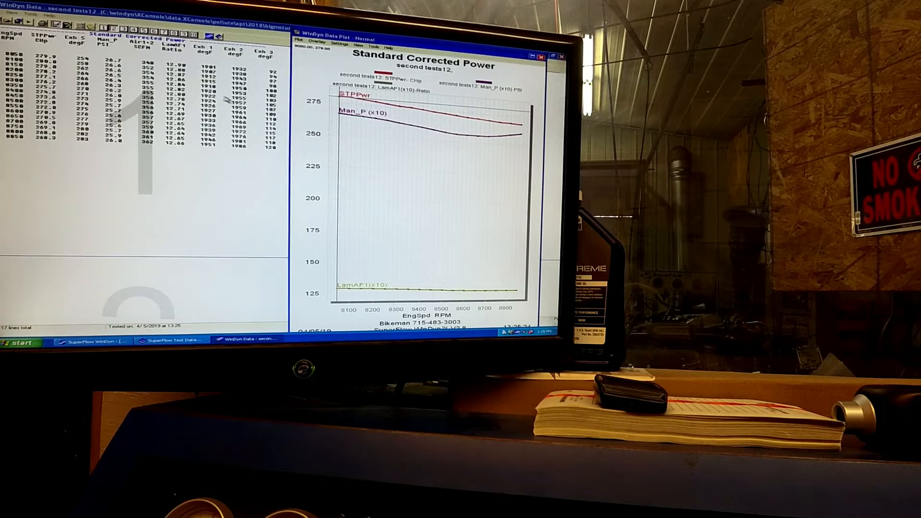
pyautogui.moveTo(194, 89)
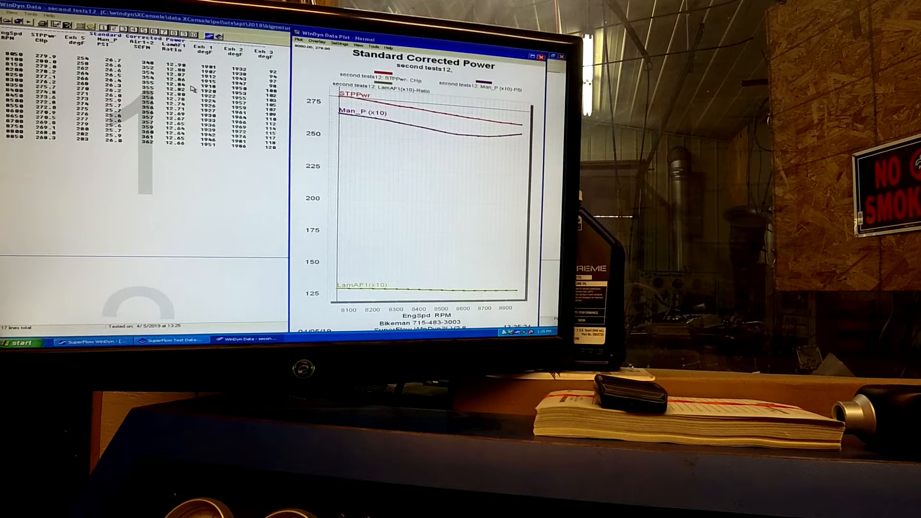